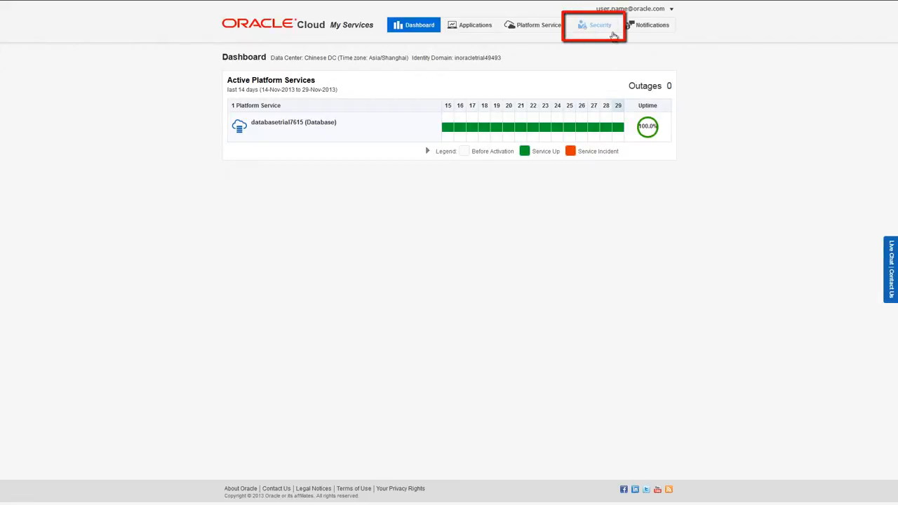
Step: Go to the Security area showing existing users John Doe and Jack Smith
click(601, 25)
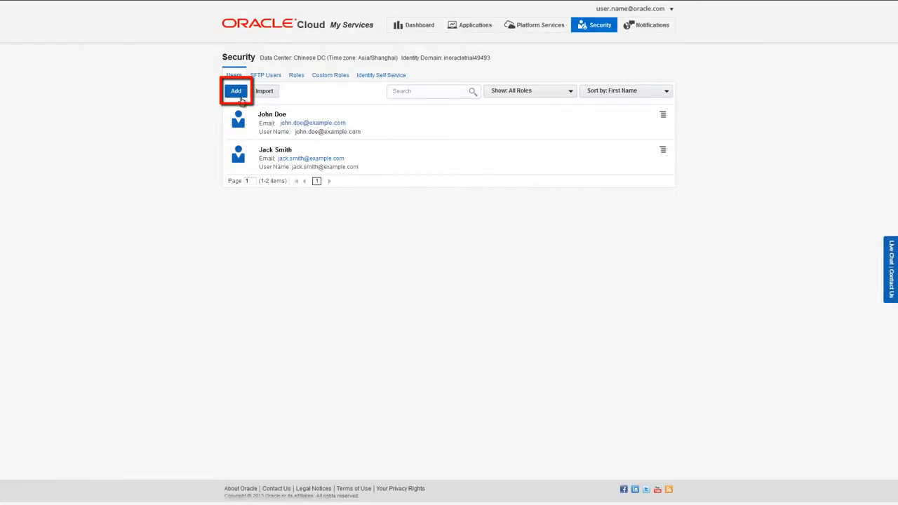
click(235, 90)
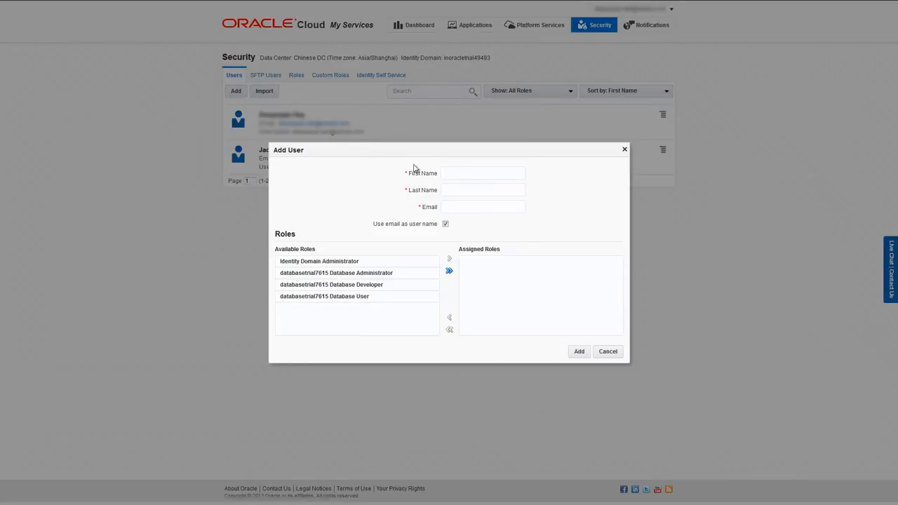
text(Jane)
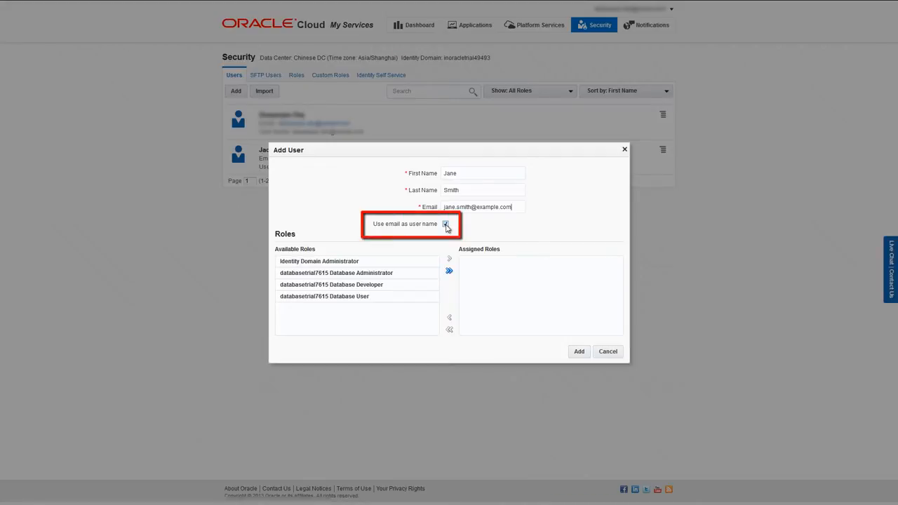
click(446, 225)
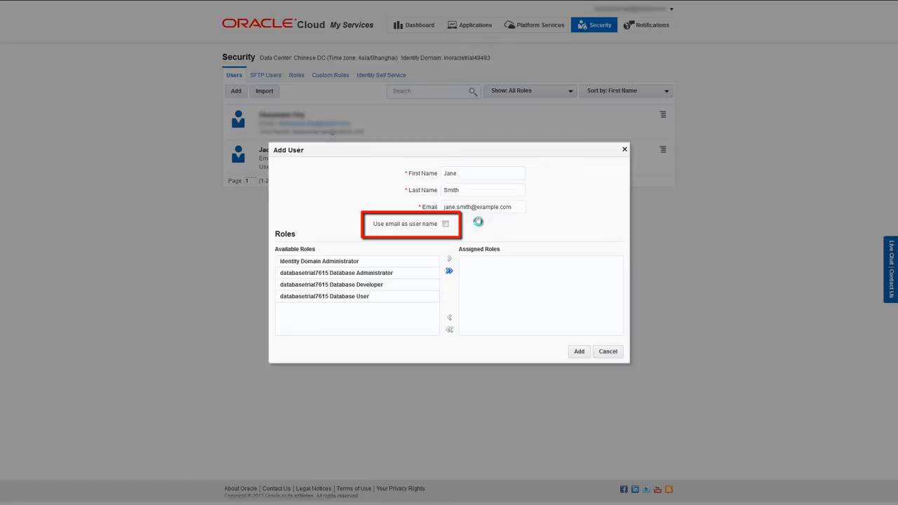
click(446, 225)
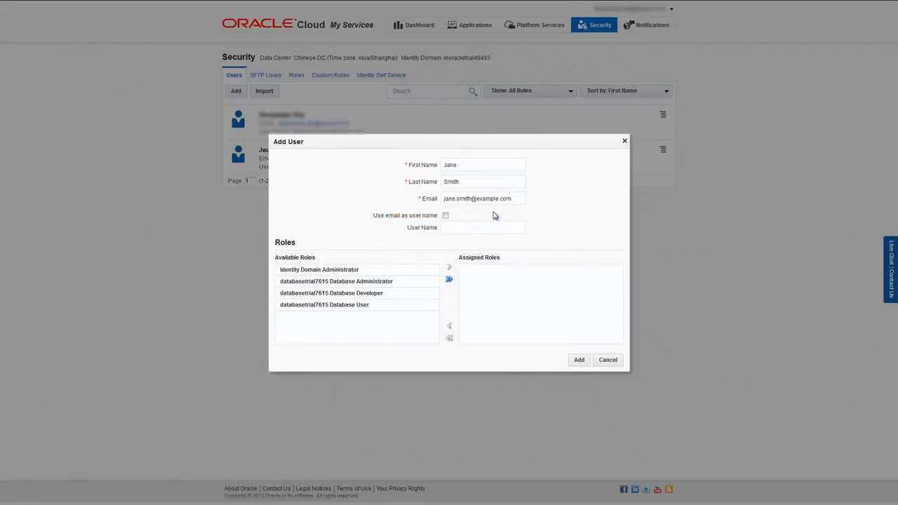
mouse_move(469, 216)
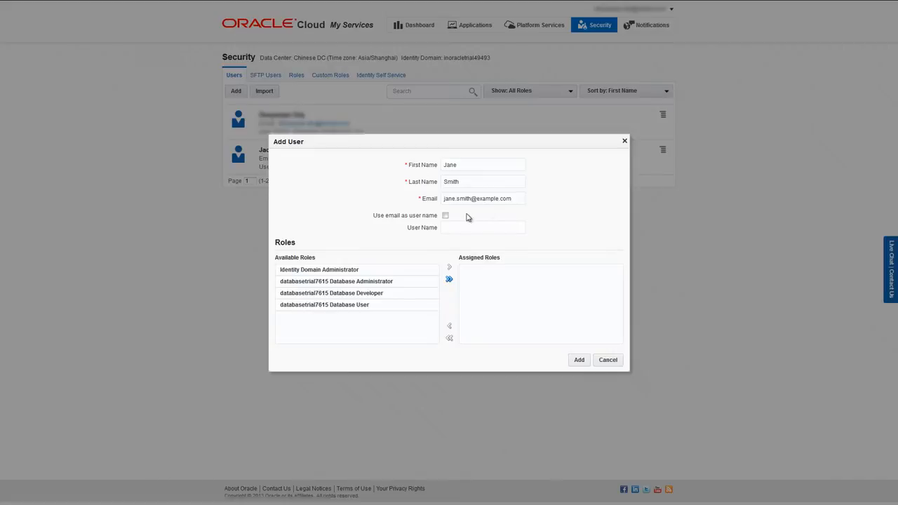
click(447, 216)
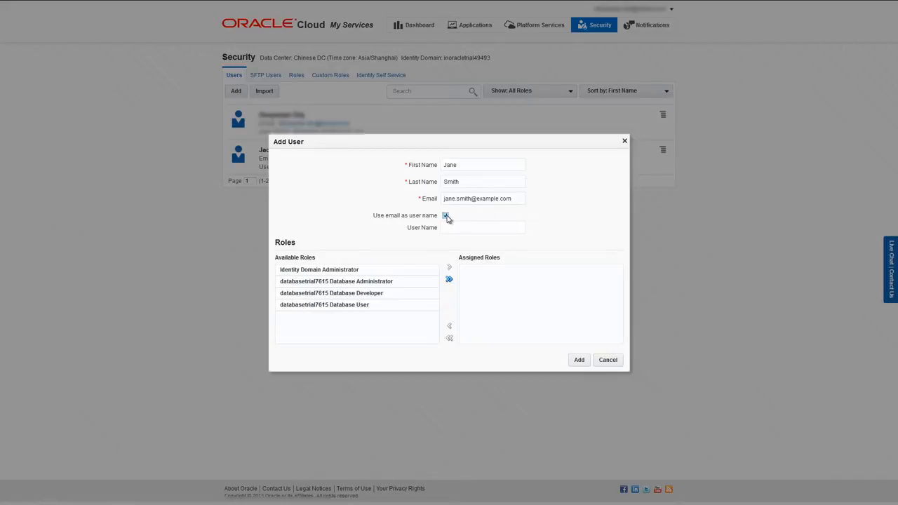
click(446, 216)
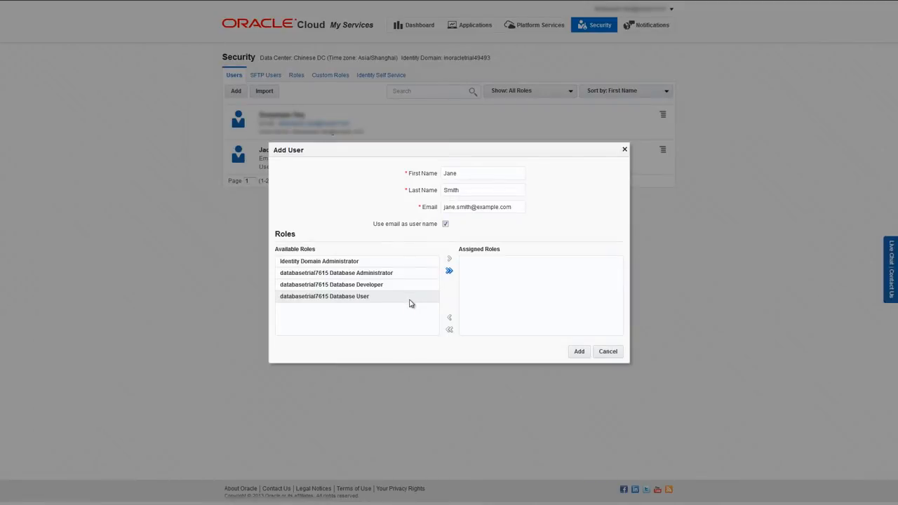
Step: Assign the Database User and Database Developer roles and add Jane Smith
click(449, 258)
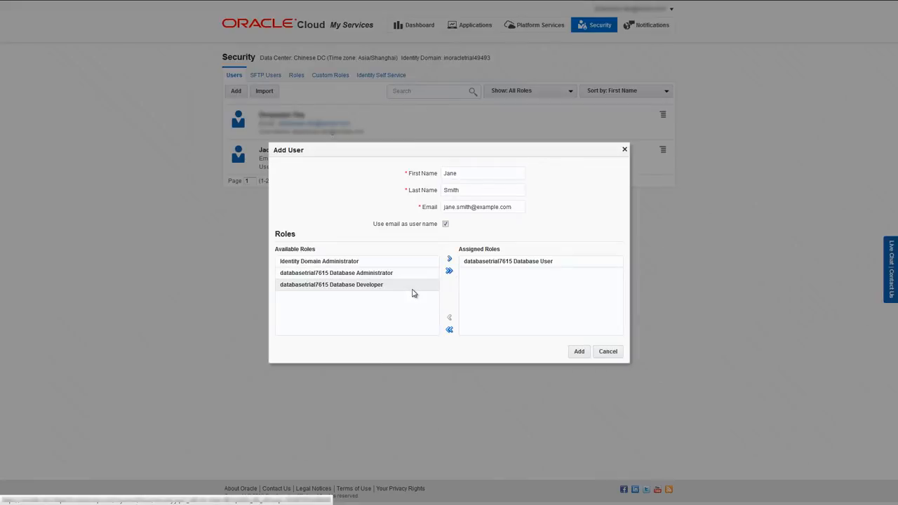
click(332, 283)
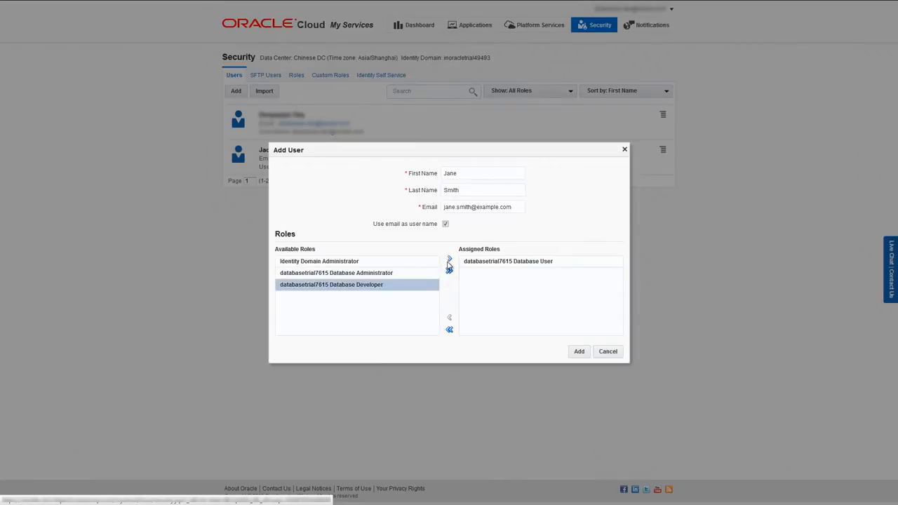
click(449, 261)
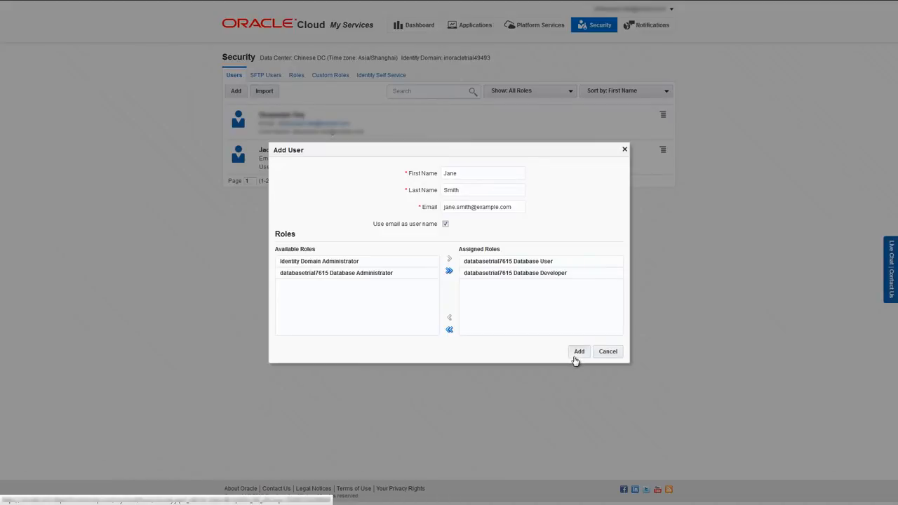
click(578, 351)
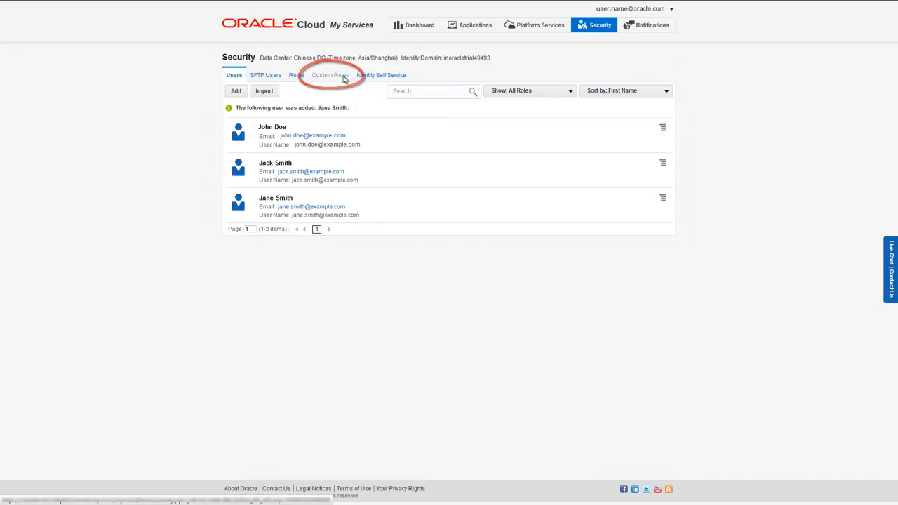
Step: Switch to Custom Roles and start a new custom role
click(330, 76)
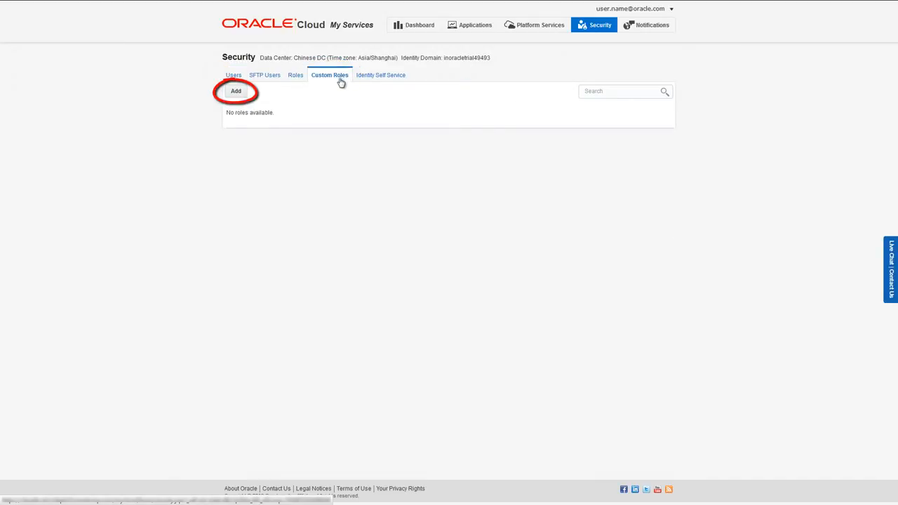
click(236, 91)
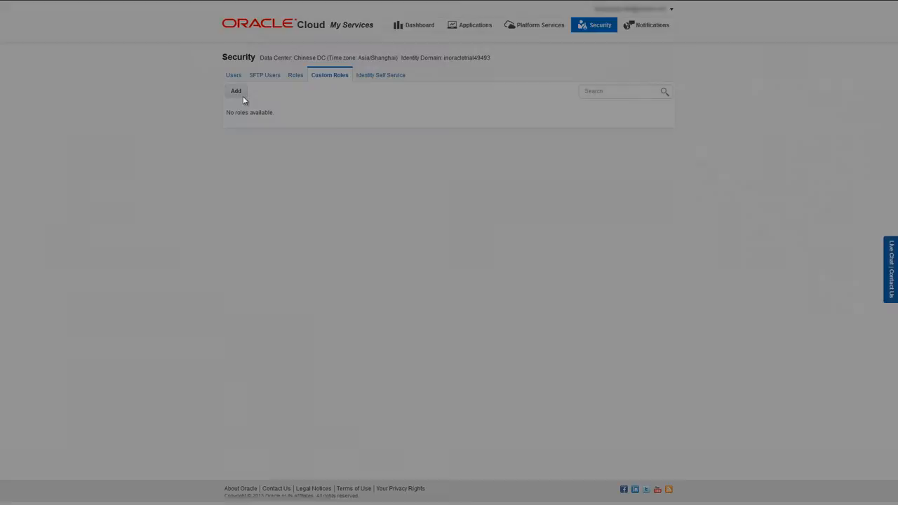
click(236, 90)
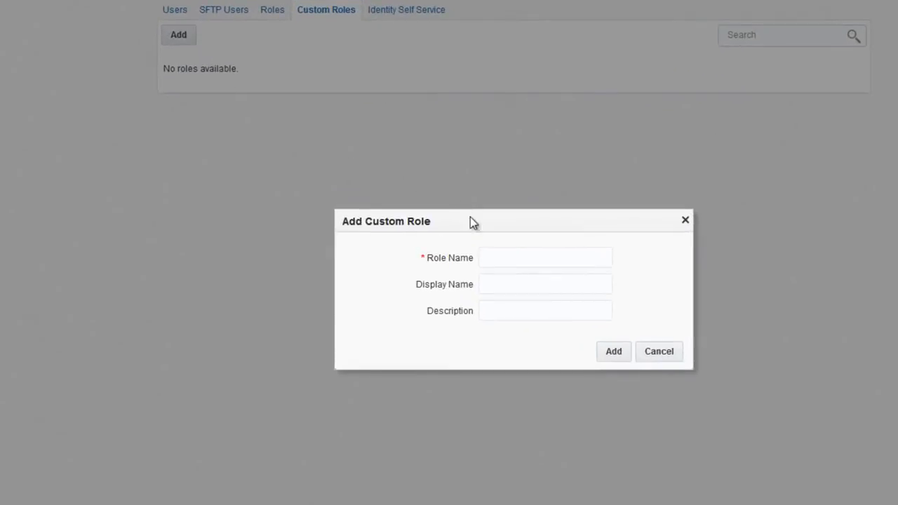
Step: Add custom role GroupAdmin with display name Group Administrator
click(544, 258)
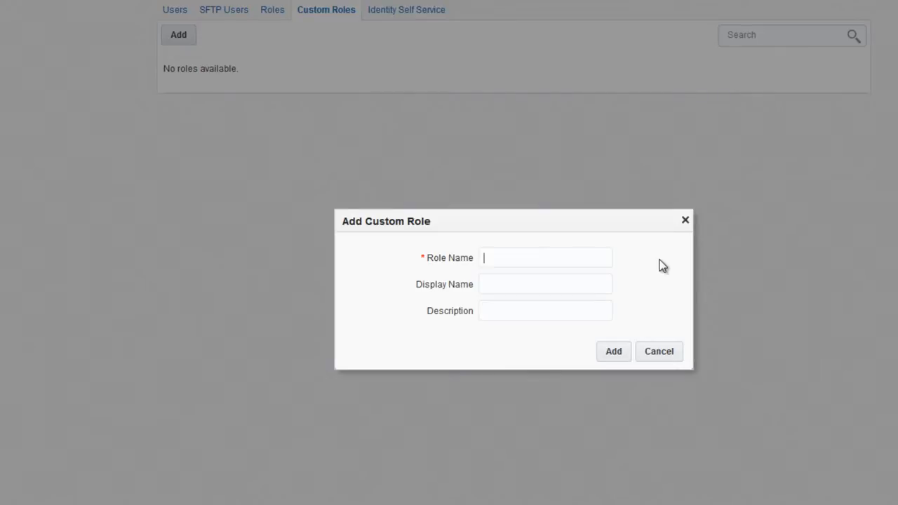
text(Group)
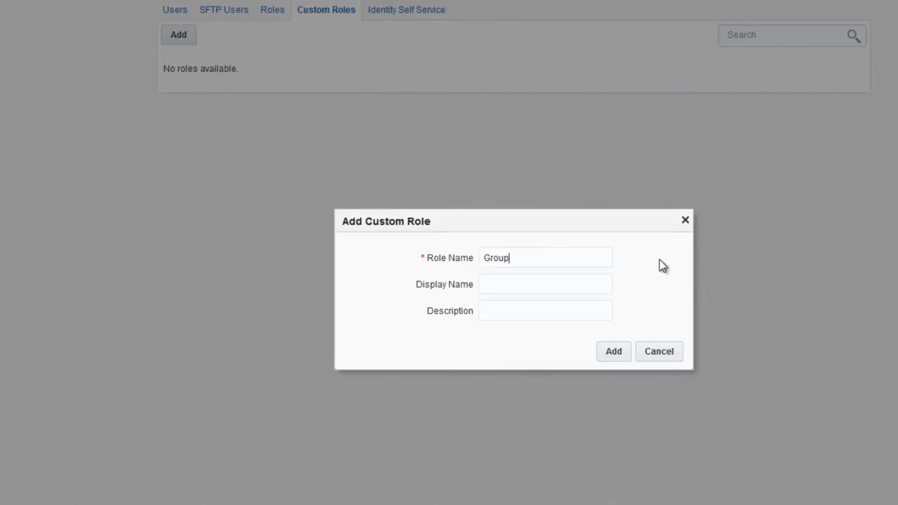
text(Admin)
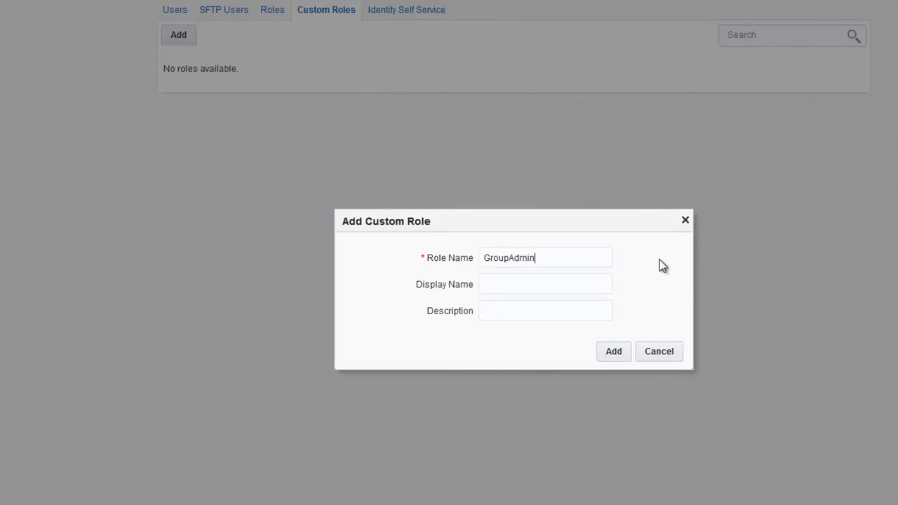
mouse_move(592, 284)
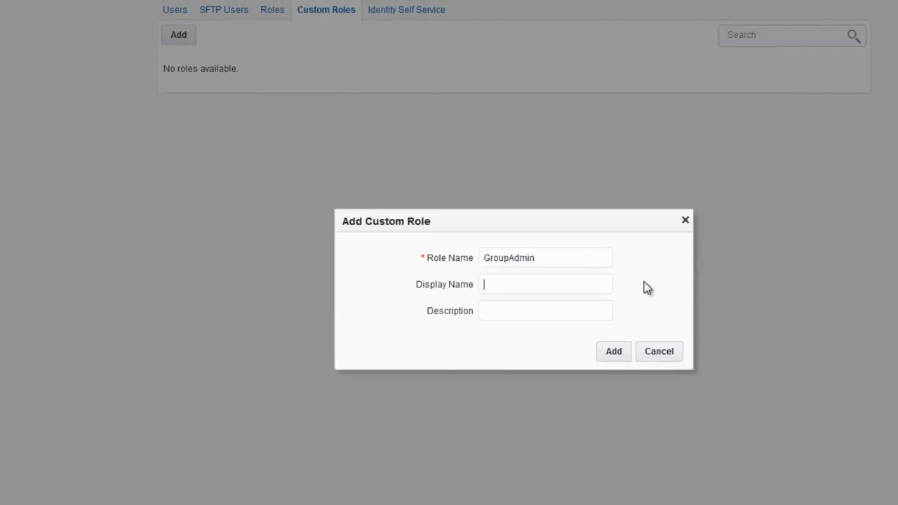
text(Group)
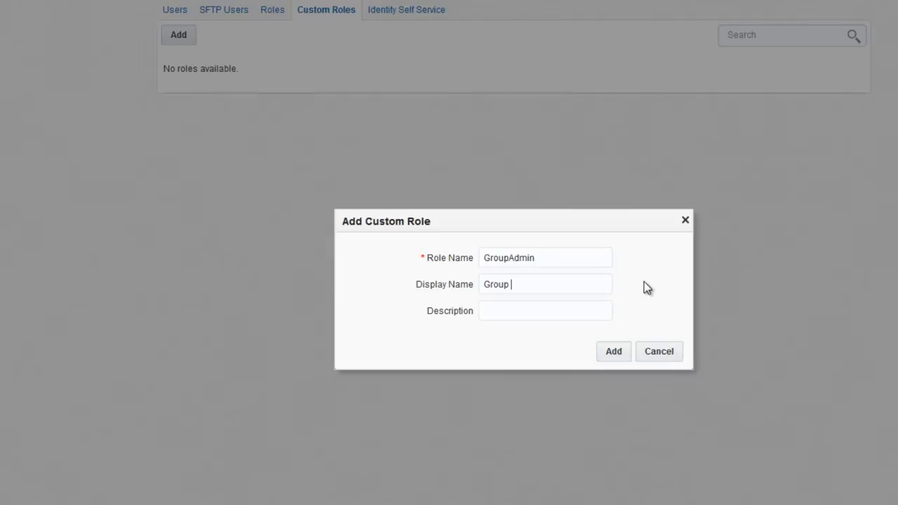
text(Admi)
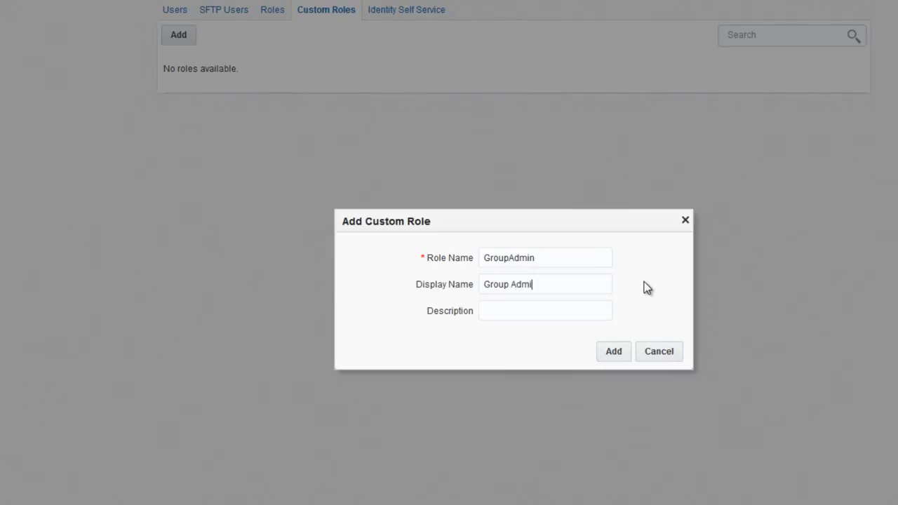
text(nistrato)
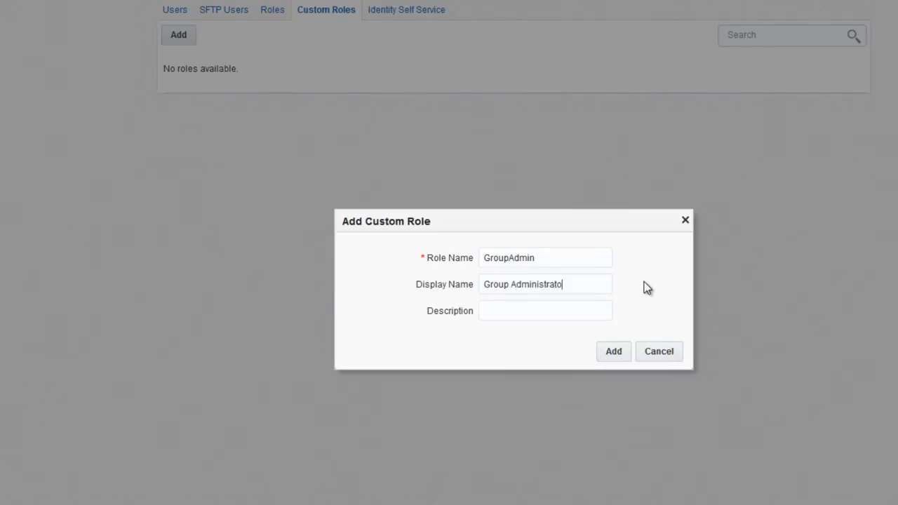
text(r)
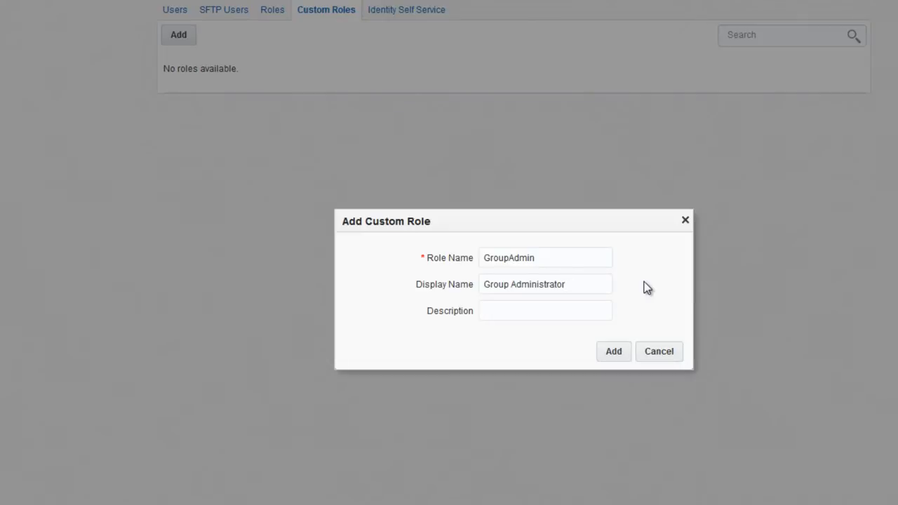
mouse_move(643, 329)
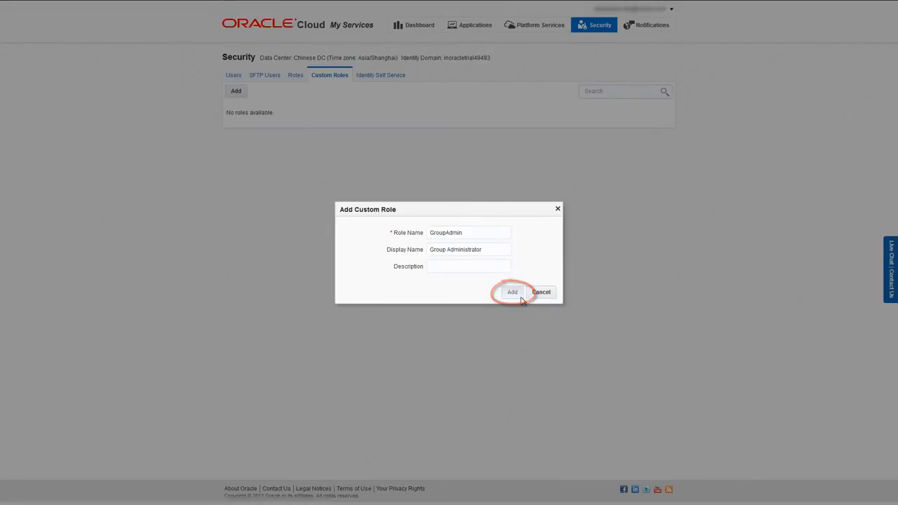
click(511, 292)
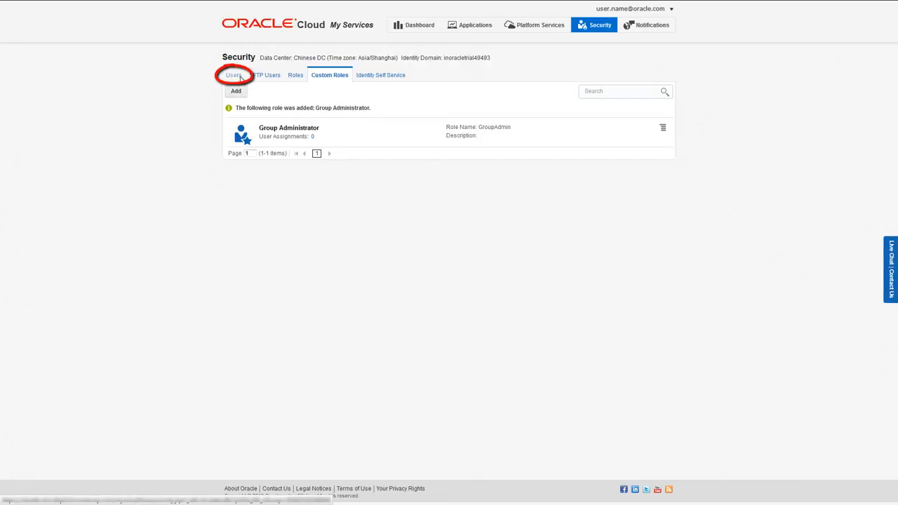
Step: Return to the Users list and show Jane Smith's row actions menu
click(233, 76)
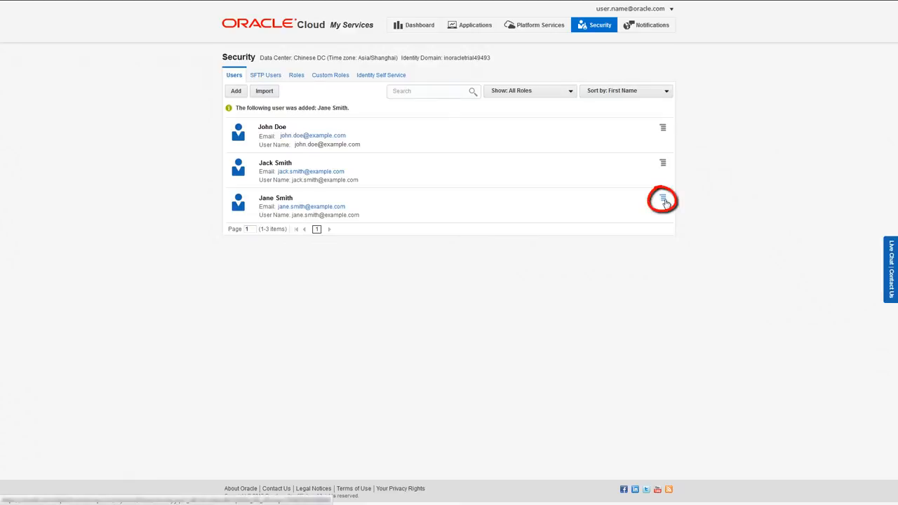
click(663, 199)
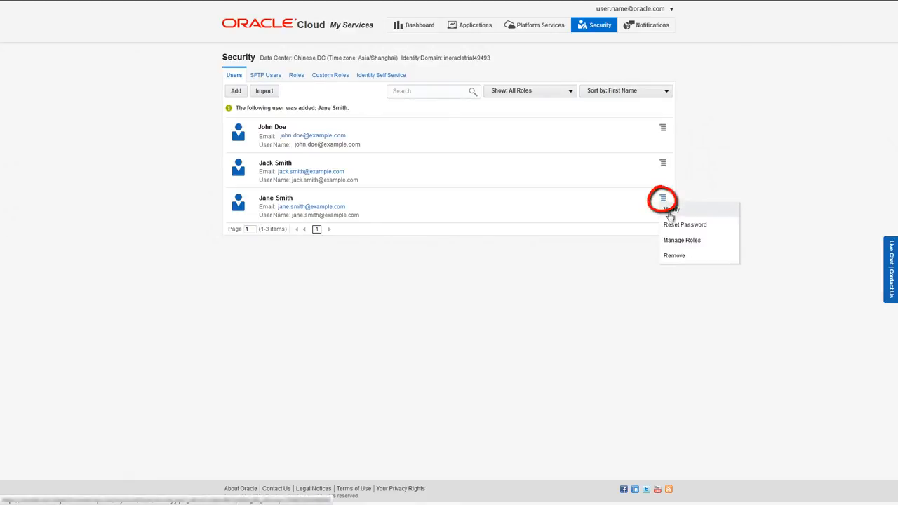
mouse_move(682, 240)
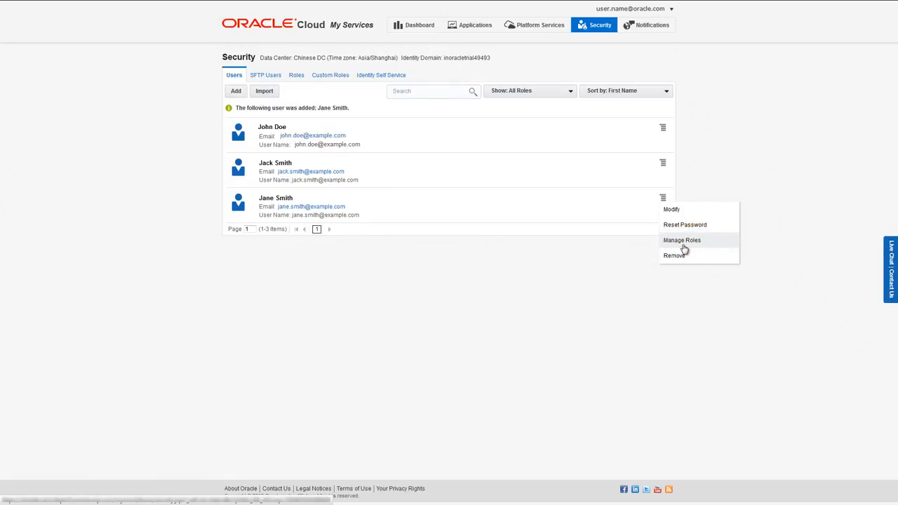
Step: Via Manage Roles, assign Group Administrator to Jane Smith and save
click(682, 240)
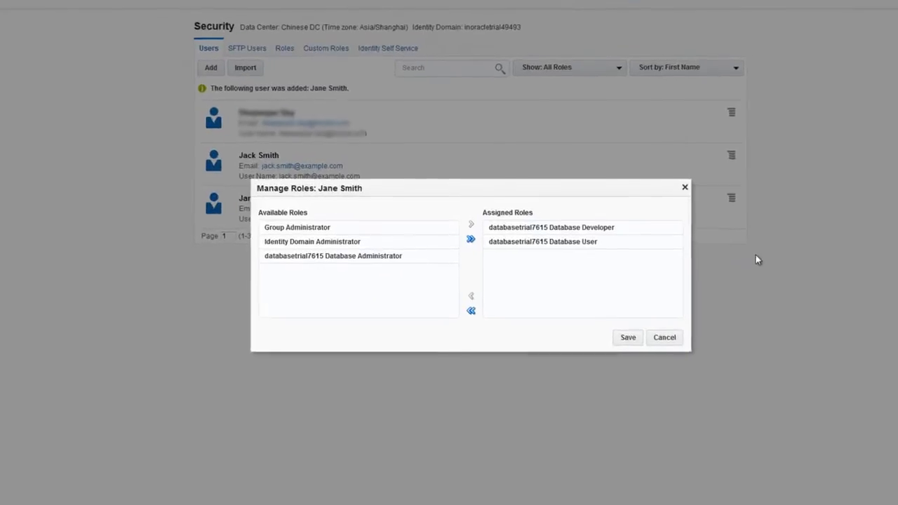
click(298, 227)
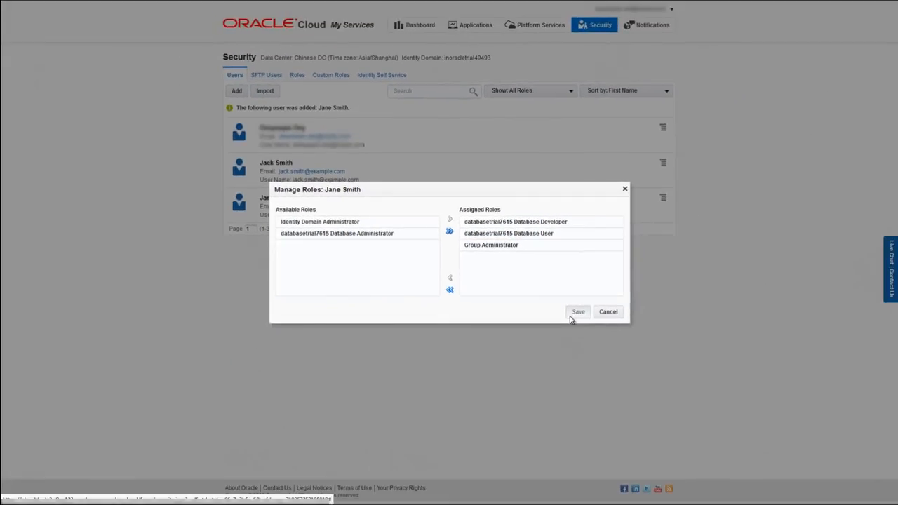
click(578, 311)
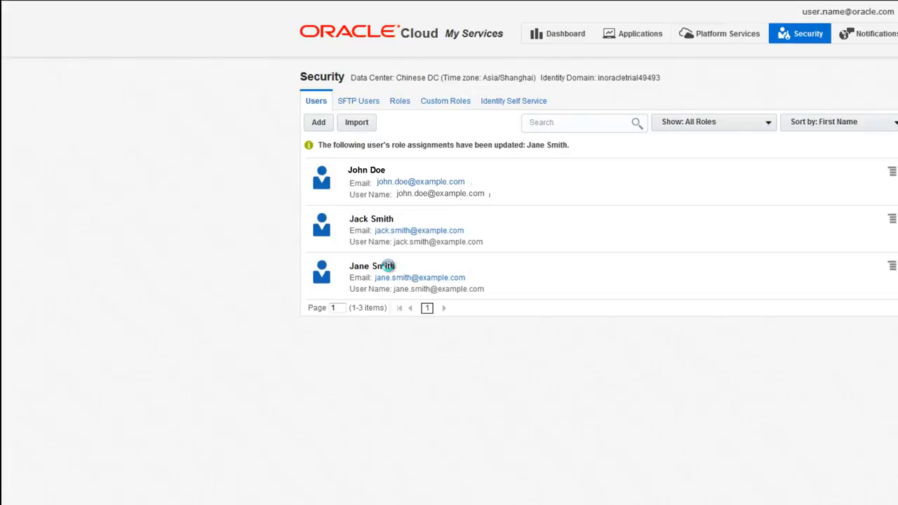
mouse_move(381, 266)
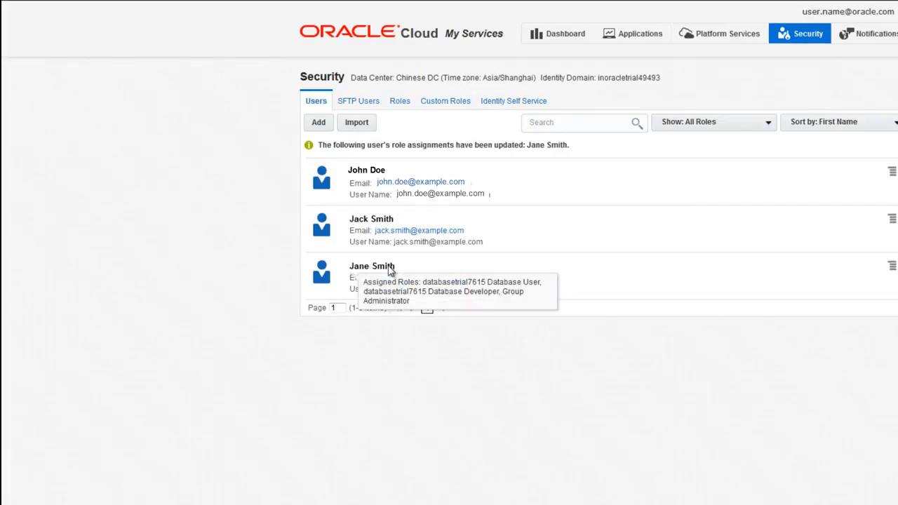